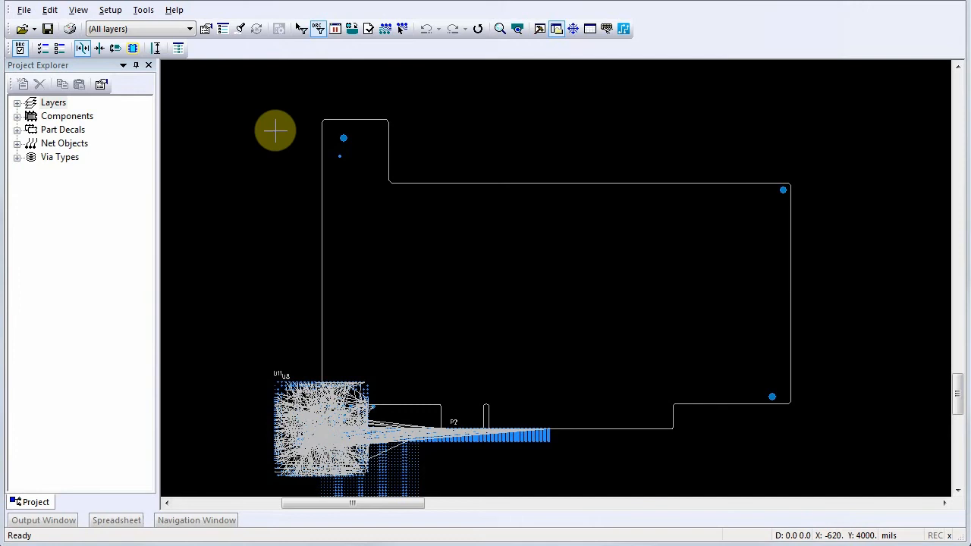
mouse_move(64, 142)
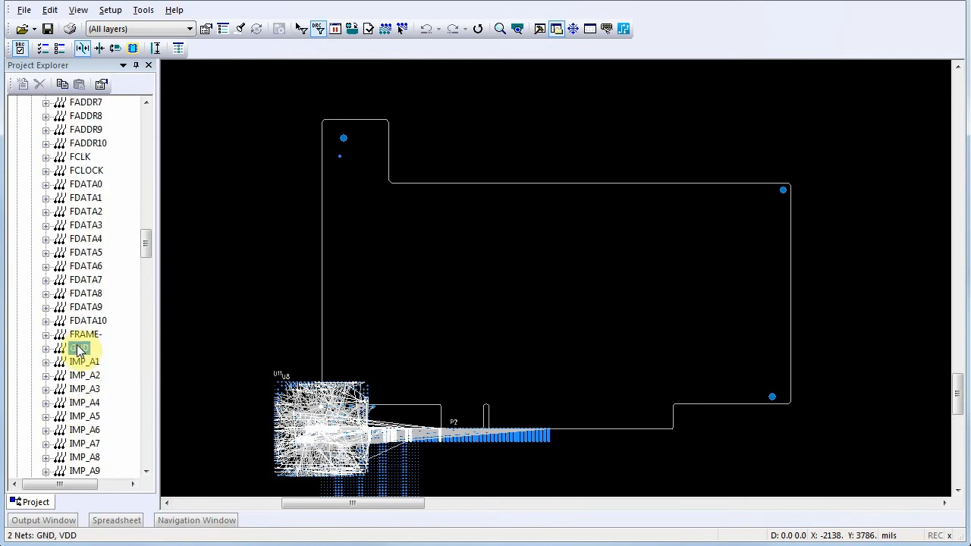
Open Properties for the selected GND and VDD nets from Project Explorer
right_click(79, 348)
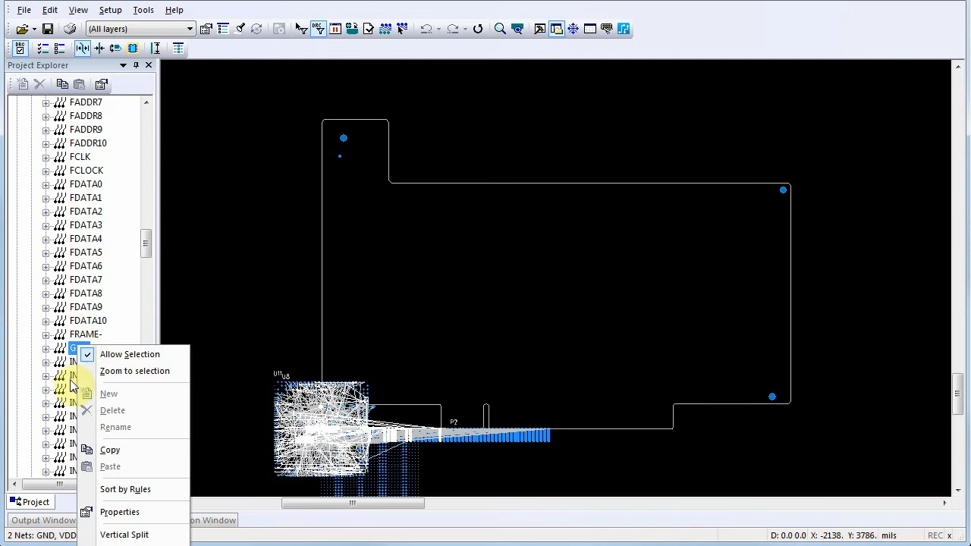
click(118, 513)
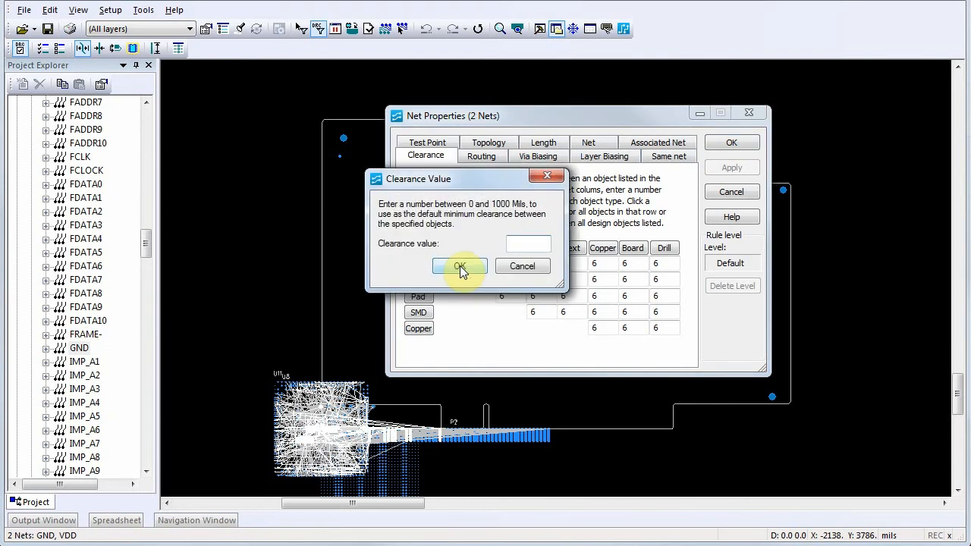
Set a 10-mil clearance value for all object pairs, replacing the old 6-mil values
text(10)
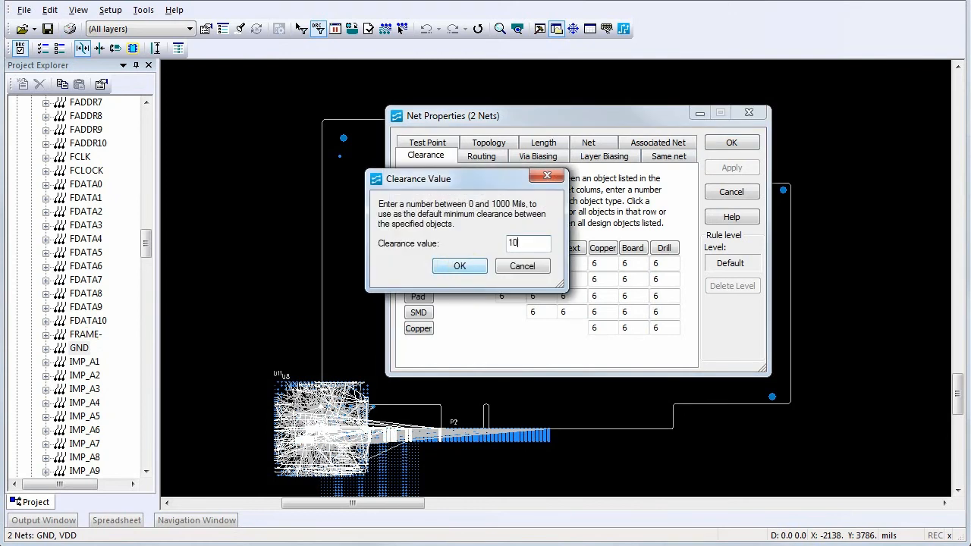
click(460, 266)
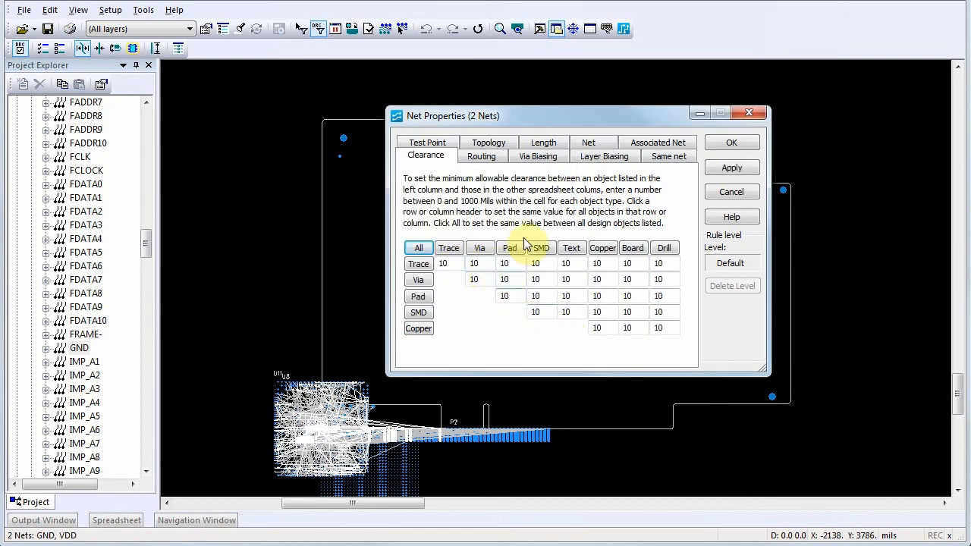
Set Routing trace width to 5 min, 10 recommended, 25 max and apply the net properties
click(483, 155)
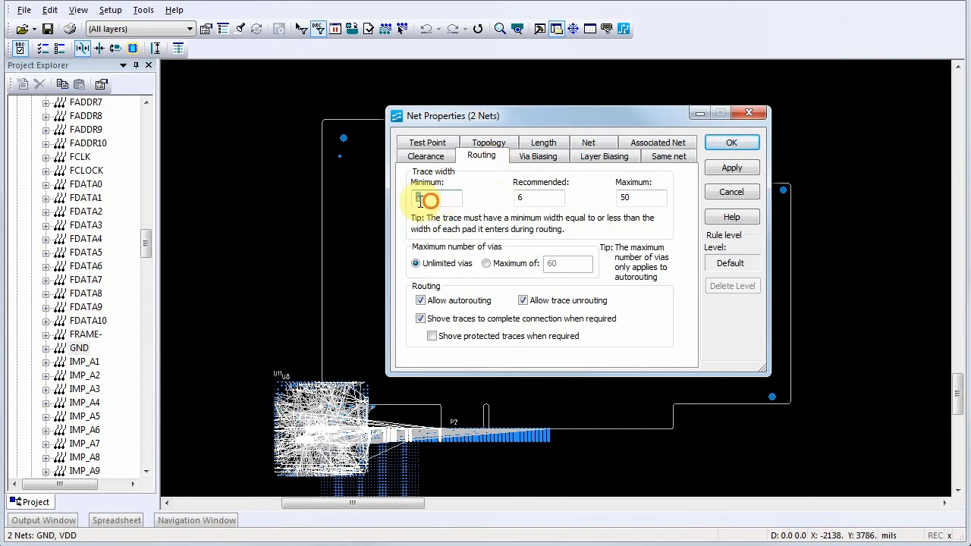
click(540, 197)
text(10)
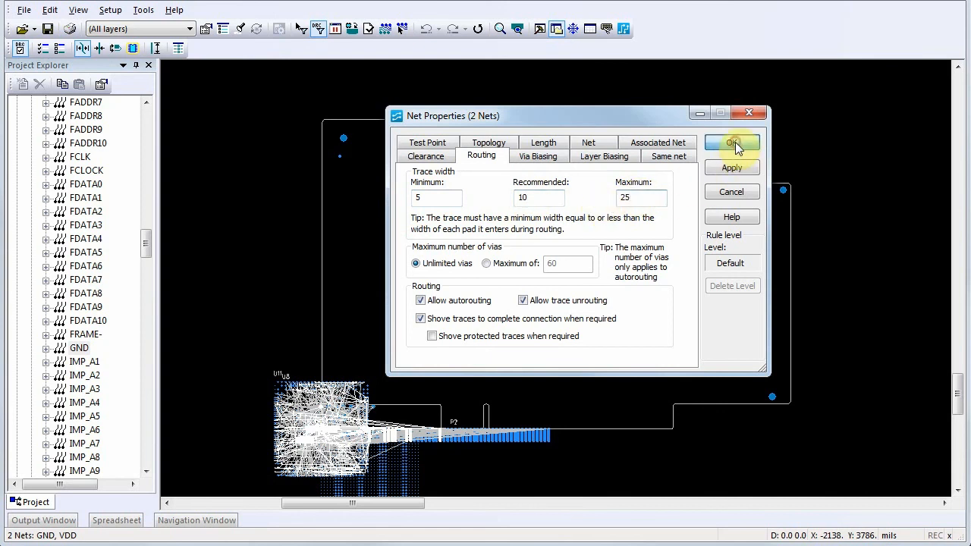
click(731, 143)
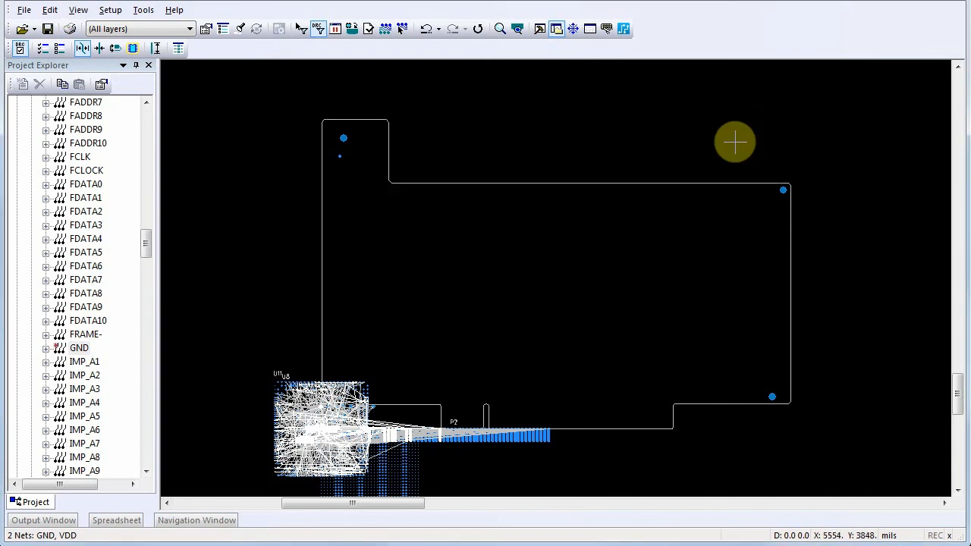